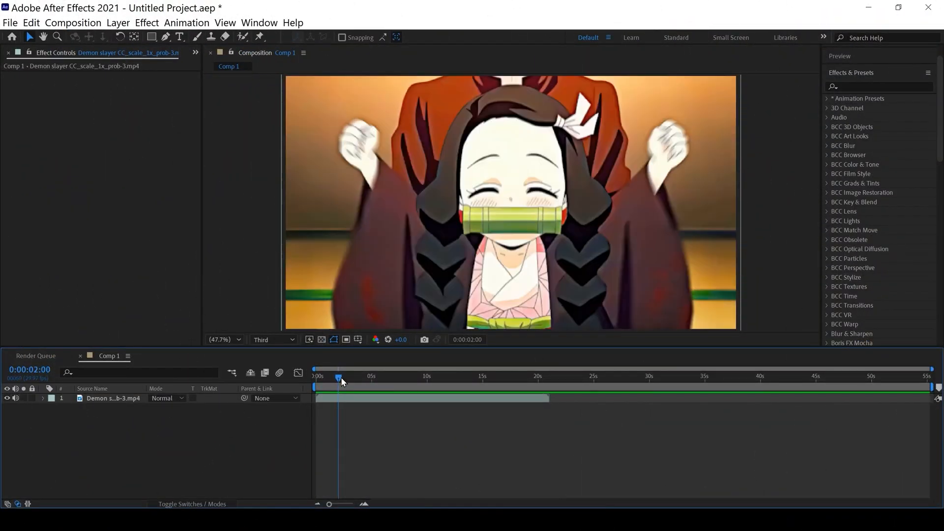
{"action": "mouse_move", "coordinate": [346, 409]}
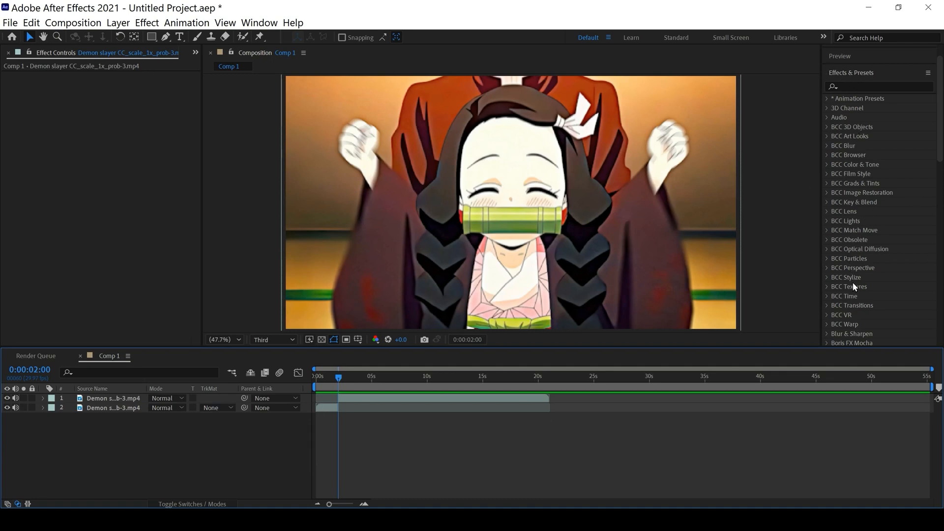
Step: Search the Effects & Presets panel for 'opti' to find Optics Compensation
{"action": "left_click", "coordinate": [878, 85]}
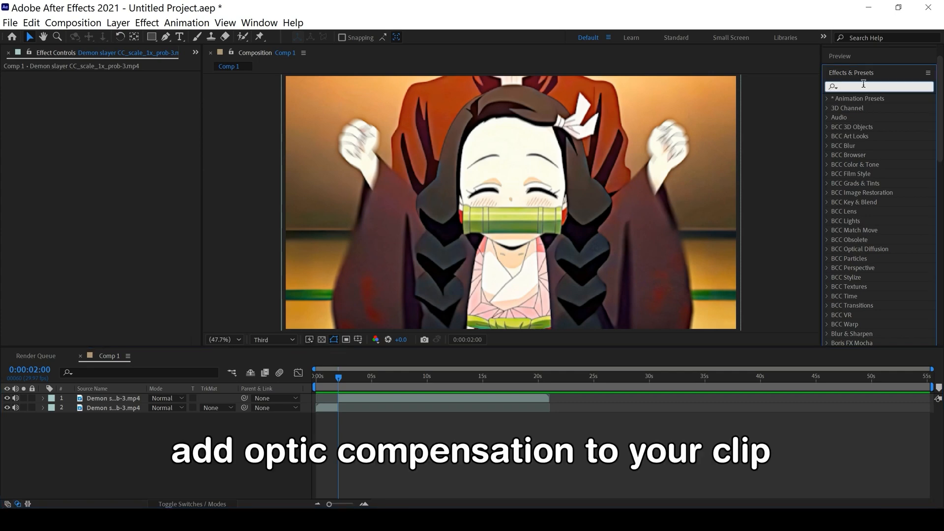
{"action": "type", "text": "optic"}
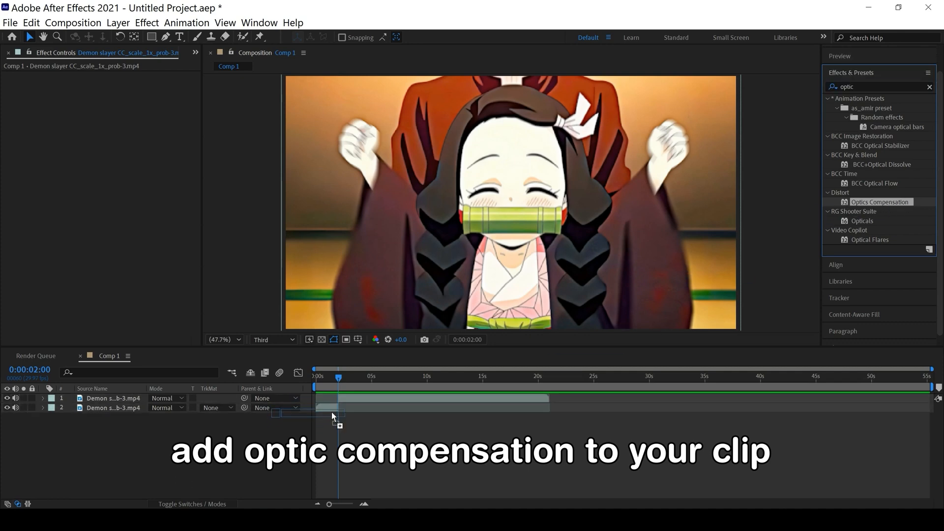
Step: Apply Optics Compensation to the sword clip and scrub Field Of View up to about 152
{"action": "double_click", "coordinate": [879, 202]}
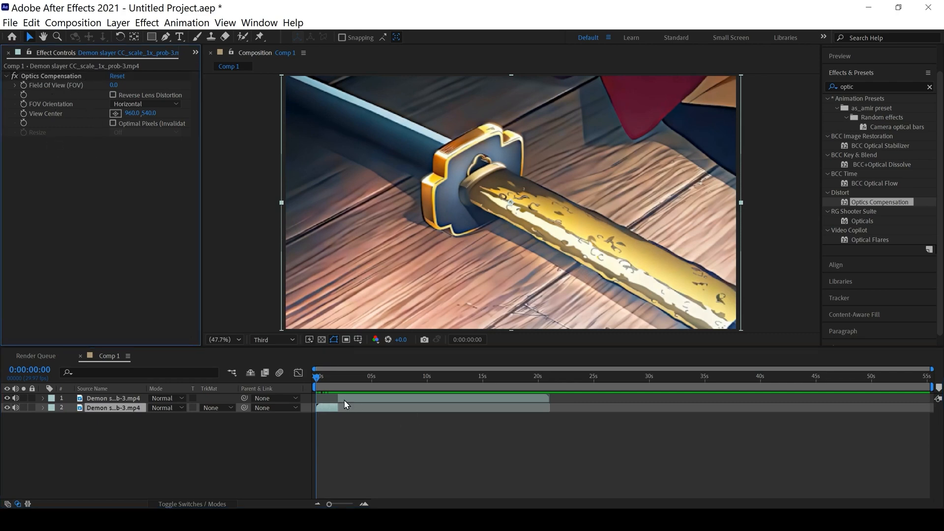
{"action": "left_click", "coordinate": [322, 377]}
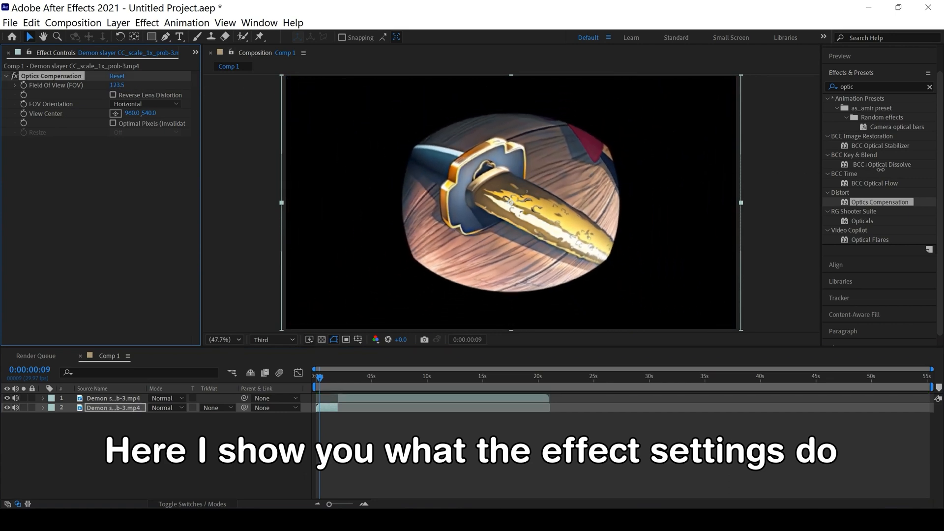
{"action": "left_click_drag", "start_coordinate": [117, 84], "coordinate": [102, 85]}
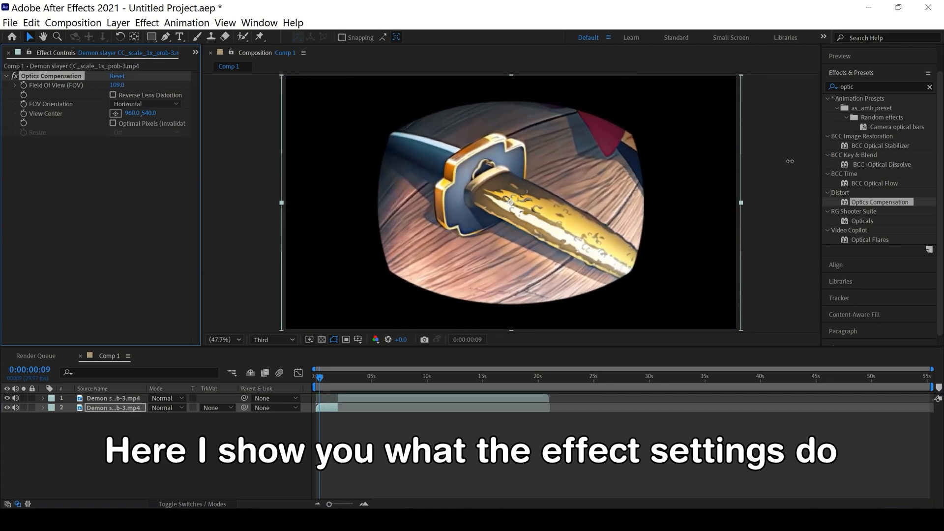
{"action": "left_click_drag", "start_coordinate": [123, 85], "coordinate": [97, 84]}
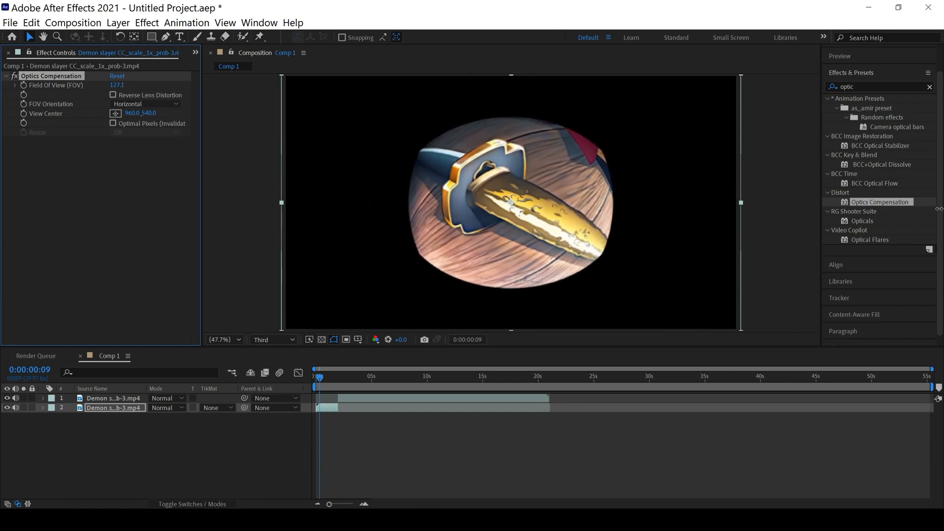
{"action": "left_click_drag", "start_coordinate": [116, 85], "coordinate": [127, 85]}
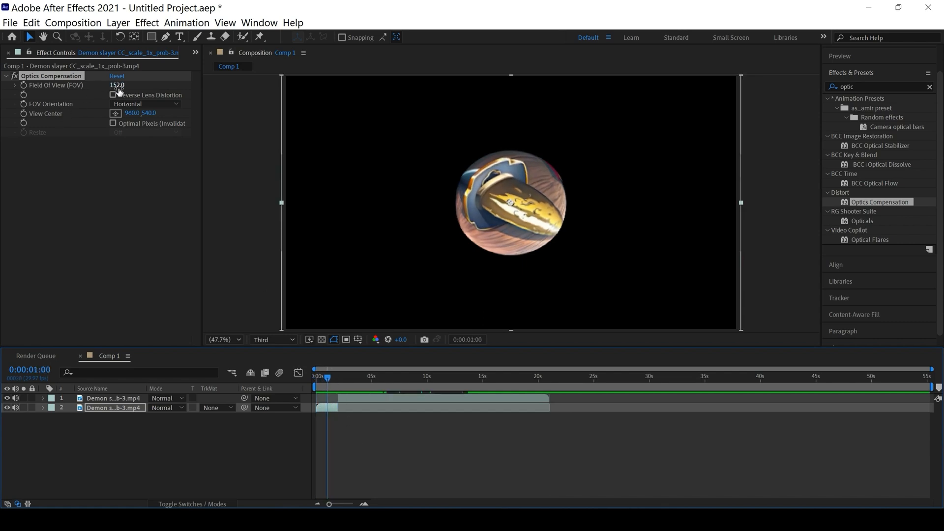
Step: Reset Field Of View, enable Reverse Lens Distortion and raise the Nezuko clip's field of view to 115
{"action": "left_click", "coordinate": [116, 85]}
{"action": "type", "text": "0"}
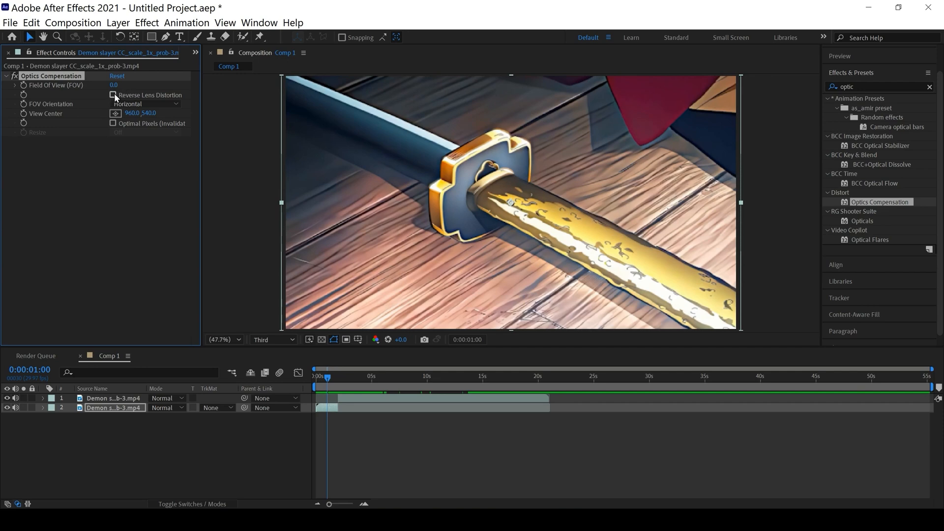
{"action": "left_click", "coordinate": [112, 95]}
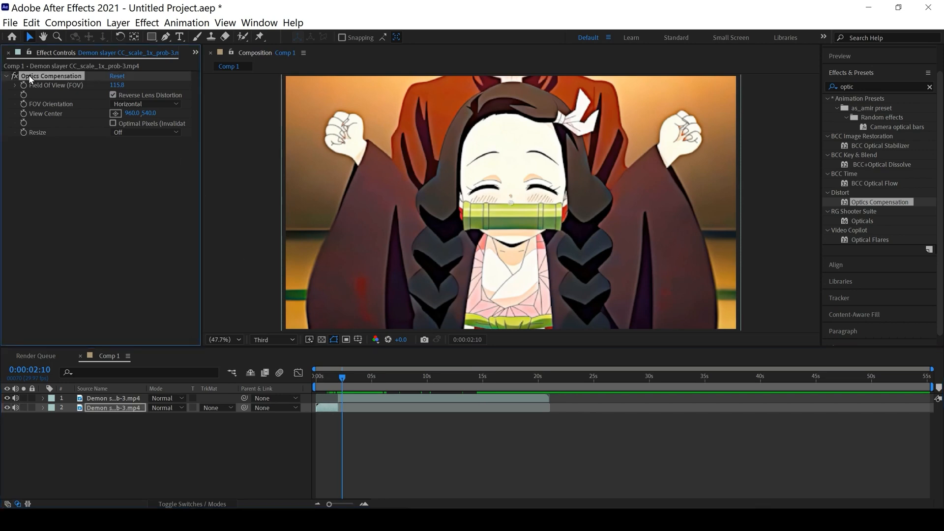
{"action": "left_click", "coordinate": [112, 398]}
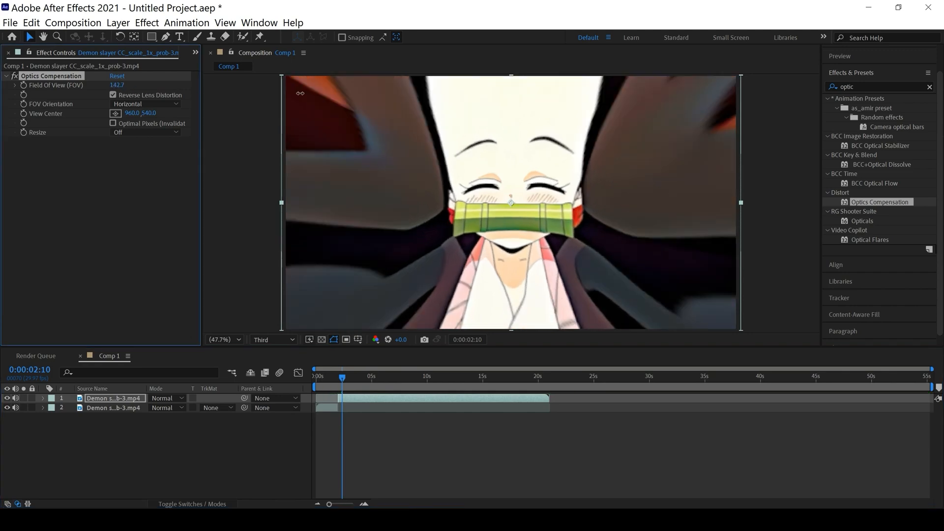
{"action": "left_click_drag", "start_coordinate": [116, 84], "coordinate": [127, 84]}
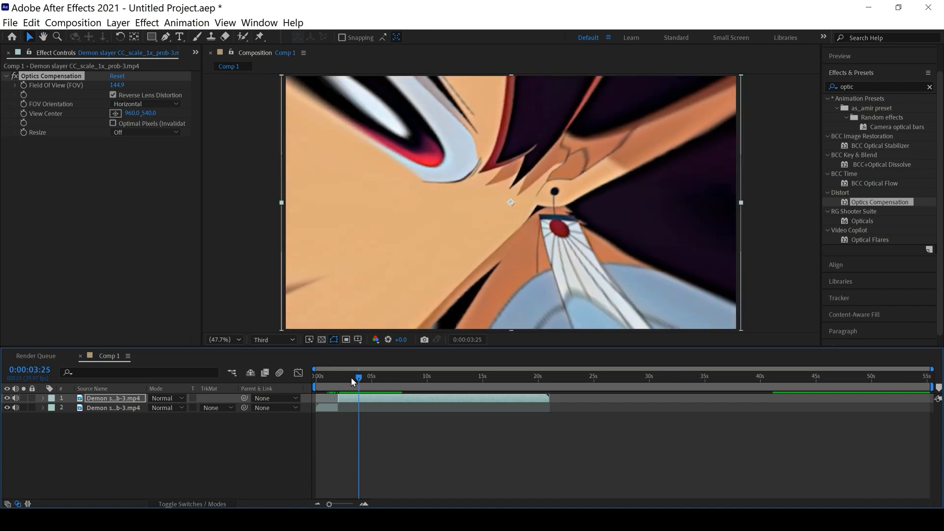
{"action": "left_click", "coordinate": [316, 375]}
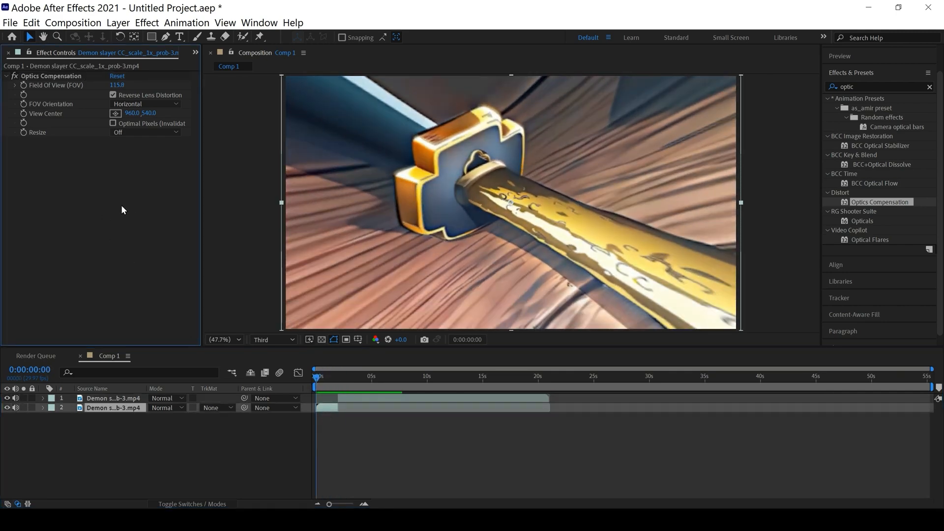
Step: Reset the sword clip's Optics Compensation and start the Nezuko clip near 1s at field of view 166.1
{"action": "left_click", "coordinate": [117, 76]}
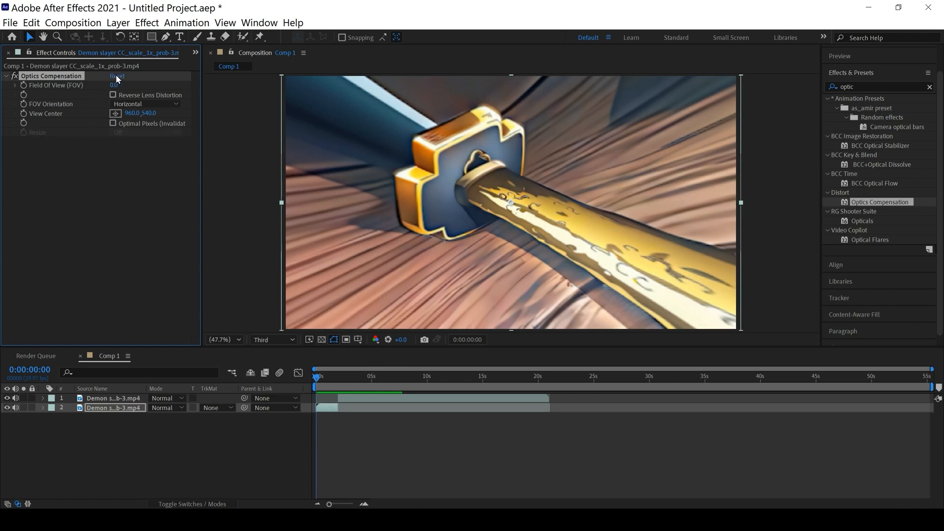
{"action": "left_click", "coordinate": [113, 95]}
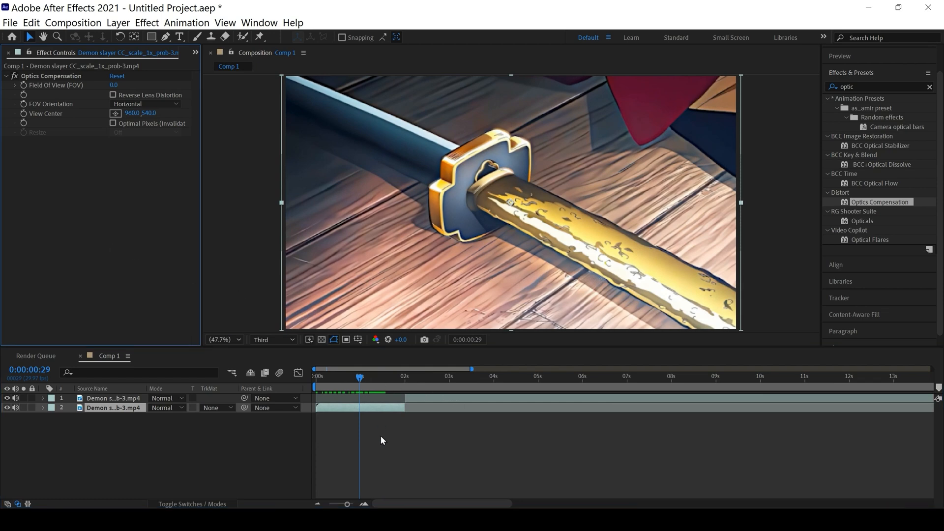
{"action": "left_click", "coordinate": [422, 397]}
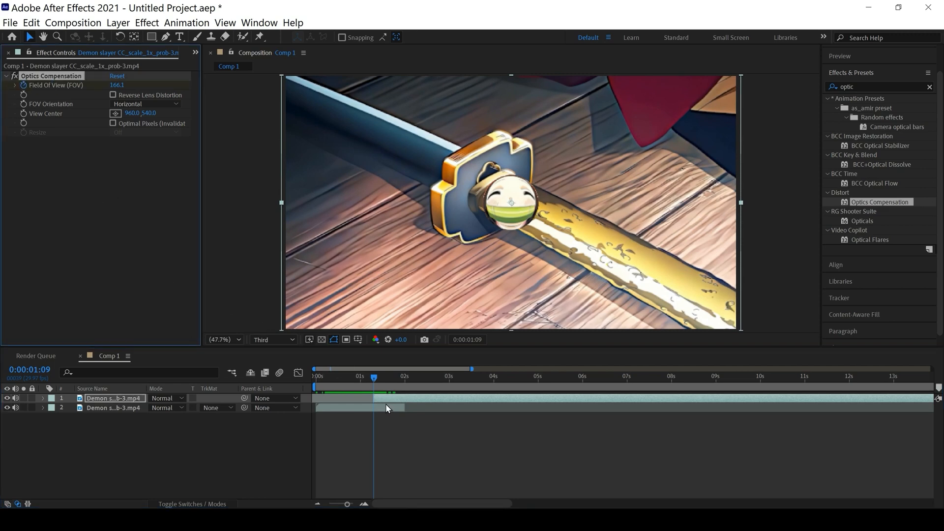
Step: Keyframe Field Of View from 166.1 to 0, Easy Ease both keyframes and open the Graph Editor
{"action": "left_click", "coordinate": [42, 398]}
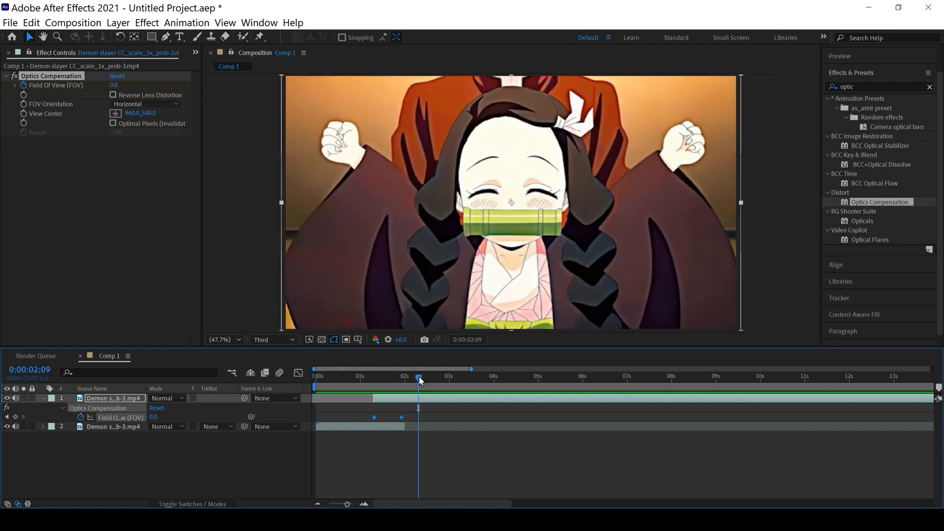
{"action": "left_click", "coordinate": [346, 377]}
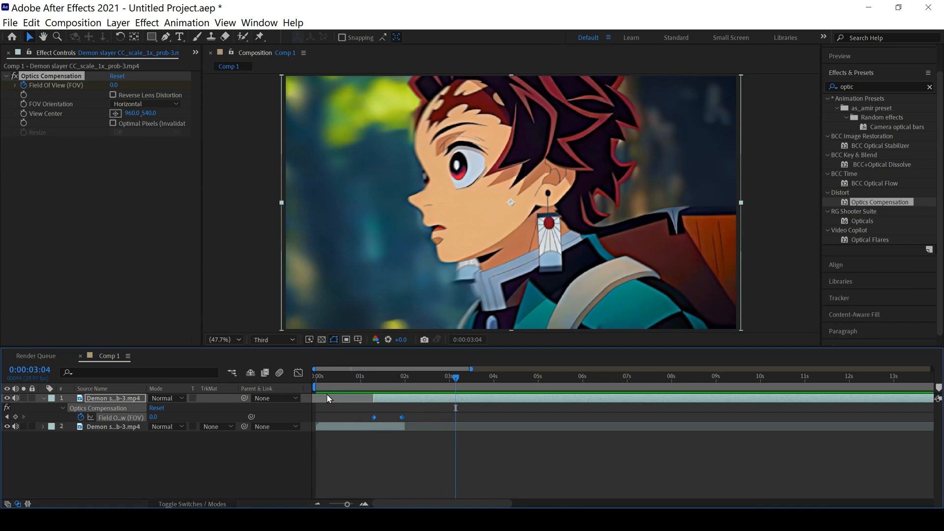
{"action": "mouse_move", "coordinate": [470, 379]}
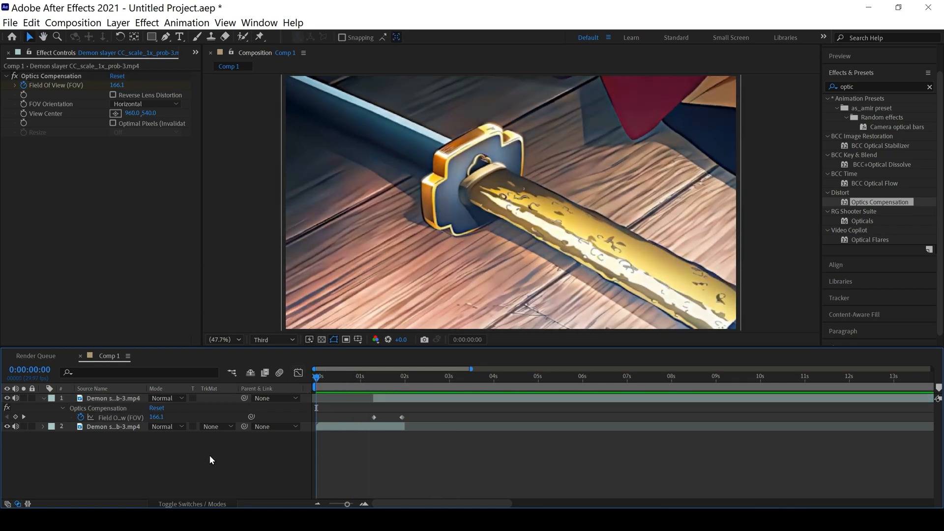
{"action": "left_click", "coordinate": [112, 398]}
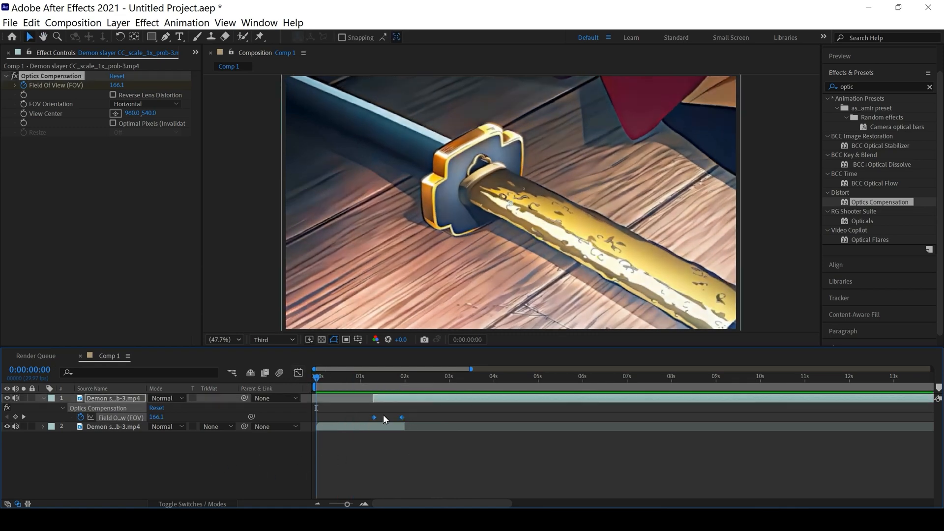
{"action": "left_click", "coordinate": [298, 373]}
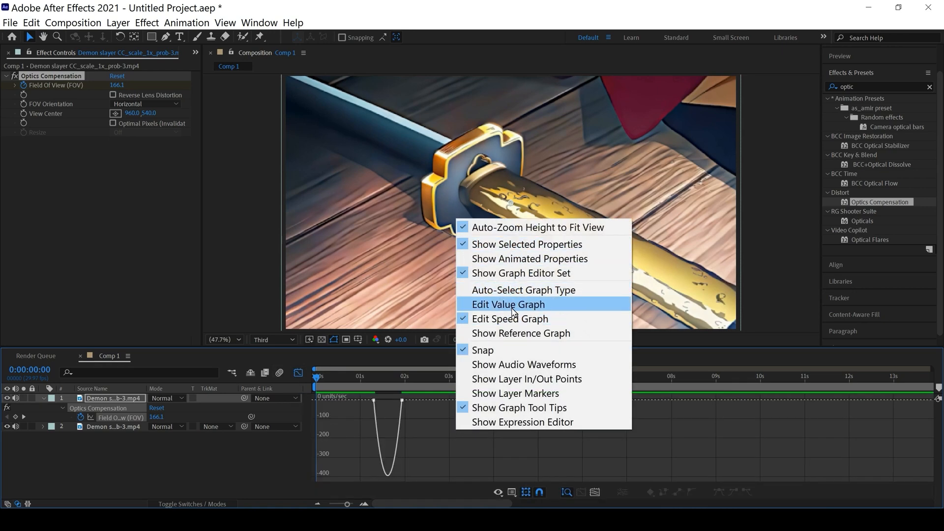
Step: Switch to Edit Value Graph, reshape the Field Of View Bezier handles, then leave the Graph Editor
{"action": "left_click", "coordinate": [507, 303]}
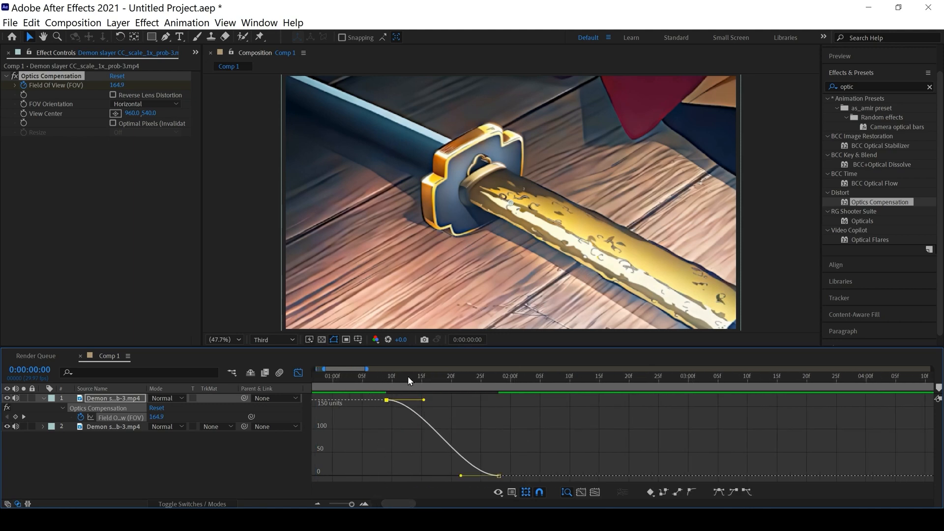
{"action": "left_click", "coordinate": [412, 376]}
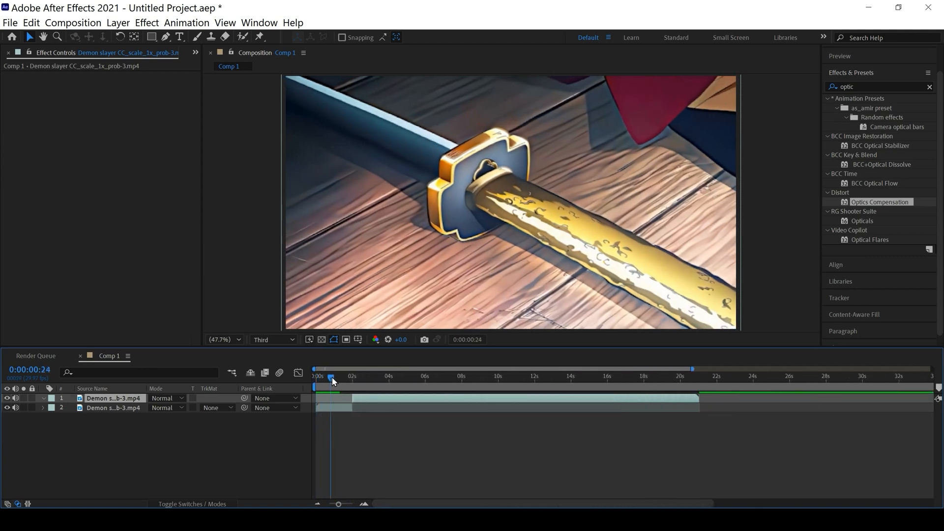
Step: Apply Optics Compensation to the third clip at field of view 160.3 and search effects for 'trans'
{"action": "left_click", "coordinate": [332, 376]}
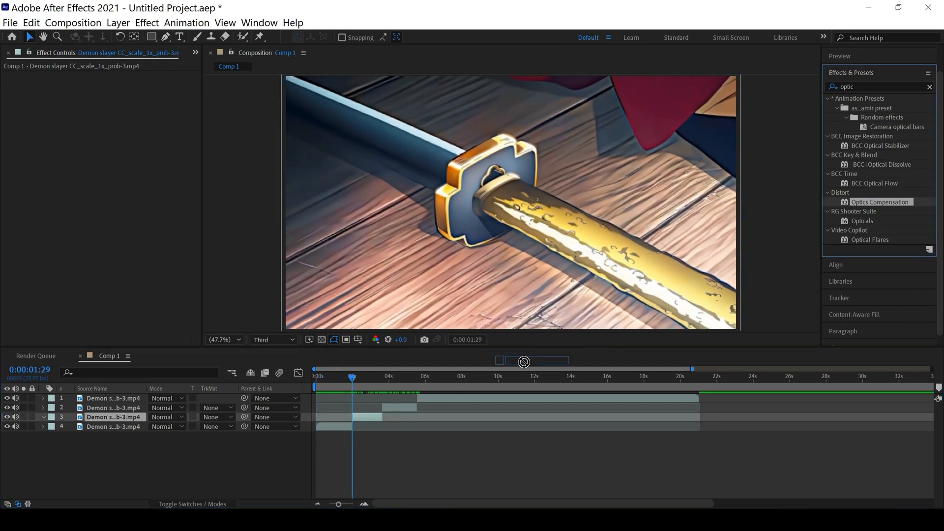
{"action": "double_click", "coordinate": [879, 201]}
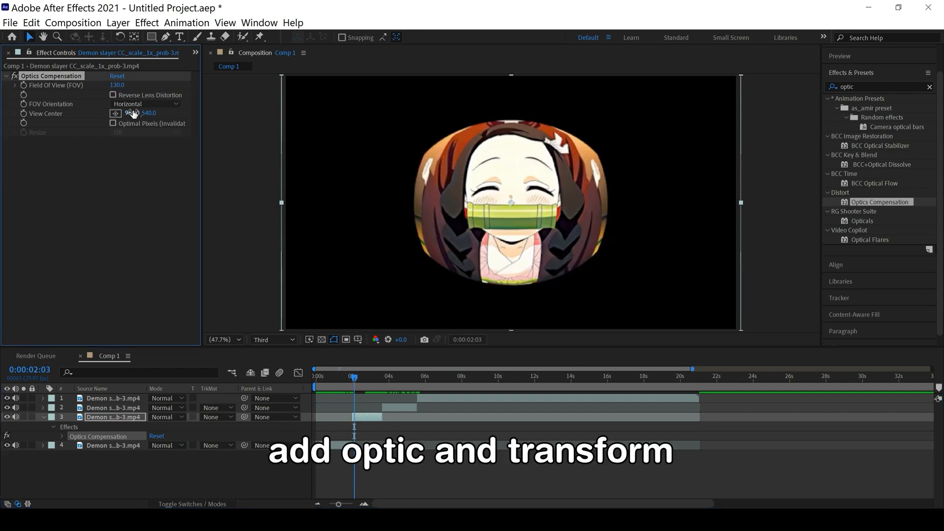
{"action": "left_click_drag", "start_coordinate": [117, 84], "coordinate": [120, 84]}
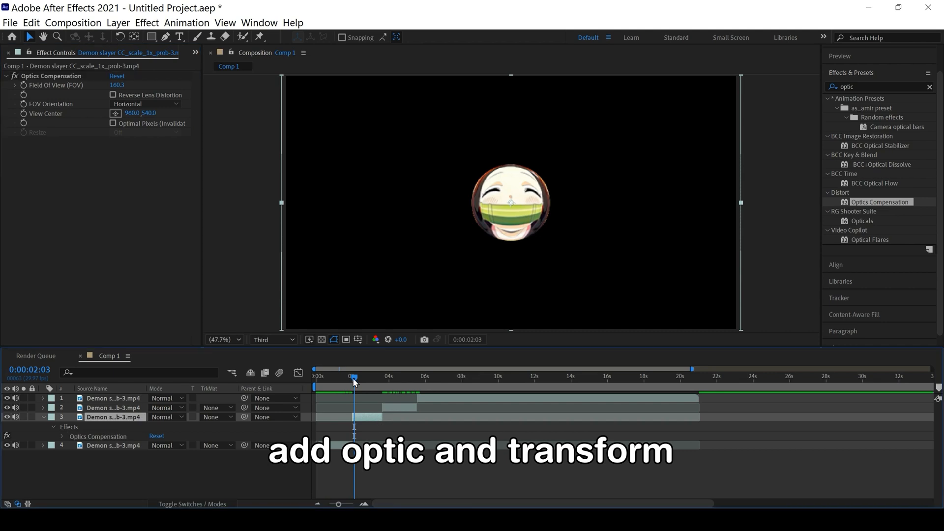
{"action": "left_click", "coordinate": [354, 378]}
{"action": "type", "text": "trans"}
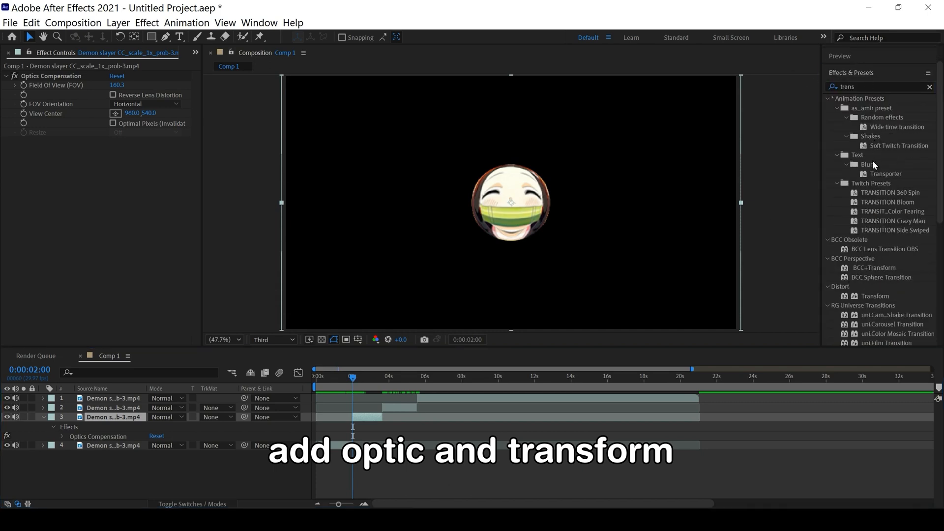
Step: Add Transform to the third clip and keyframe Field of View and Anchor Point (1523.2, 785.3) so the bubble drifts
{"action": "scroll", "scroll_direction": "down", "scroll_amount": 3}
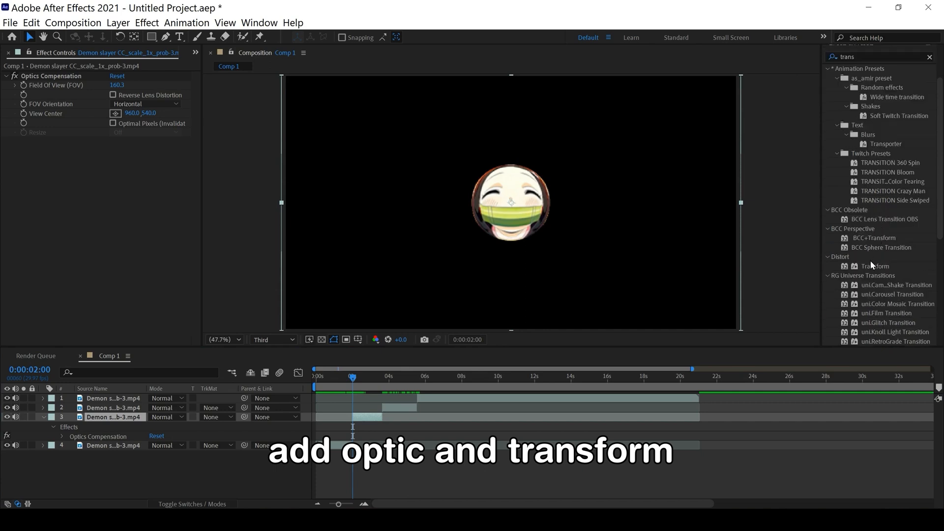
{"action": "double_click", "coordinate": [876, 266]}
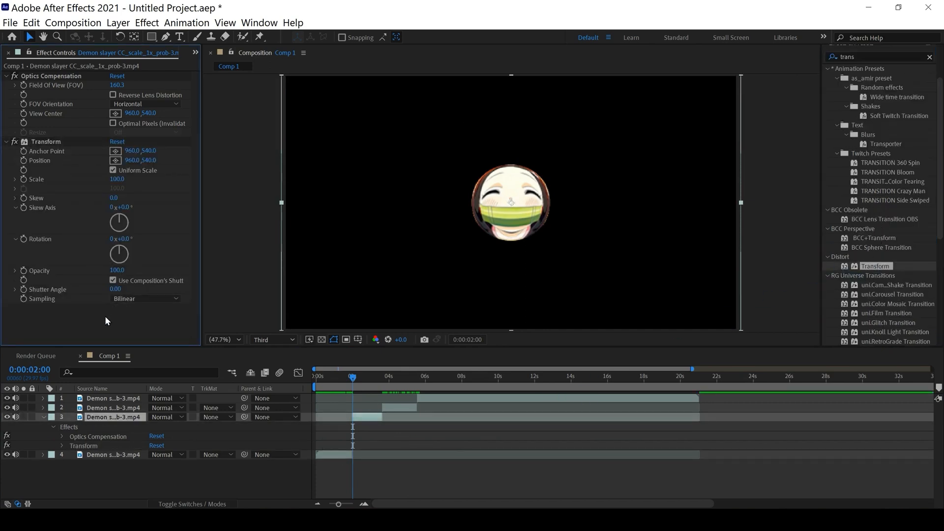
{"action": "mouse_move", "coordinate": [109, 161]}
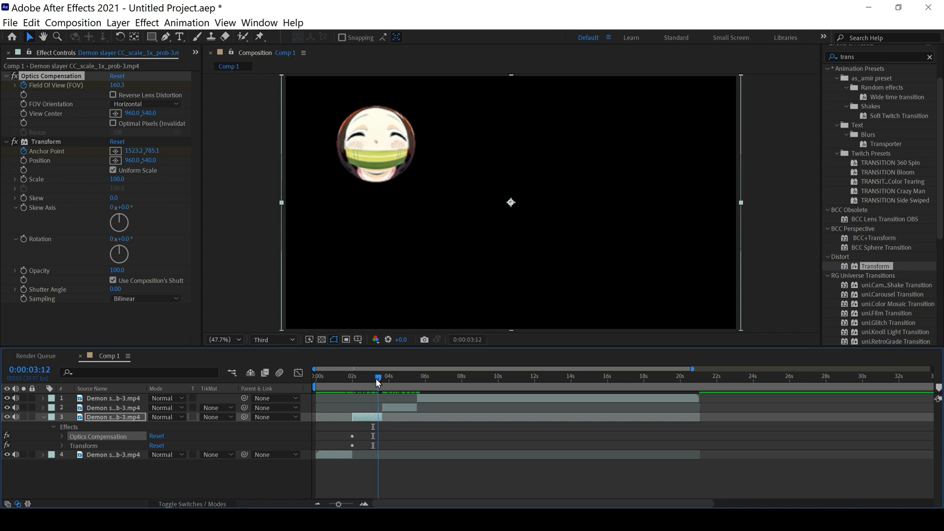
{"action": "left_click", "coordinate": [117, 76]}
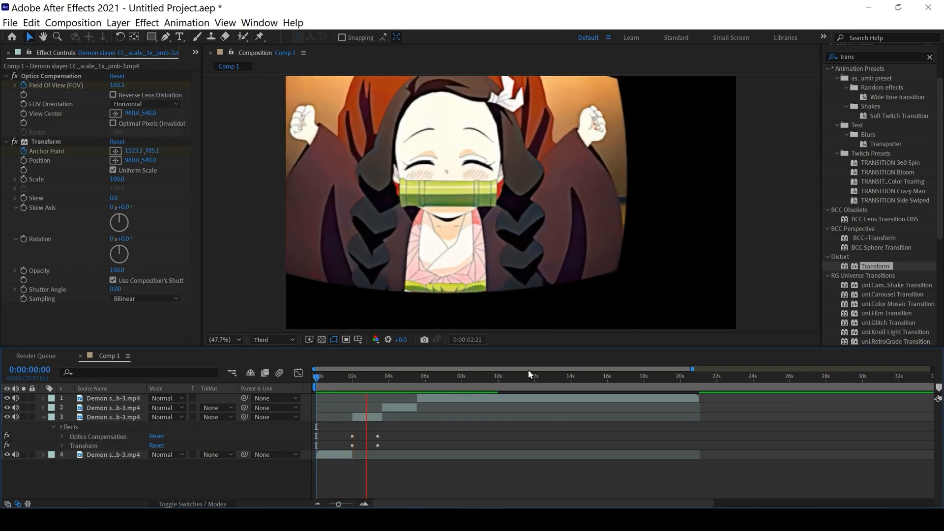
{"action": "left_click", "coordinate": [392, 377]}
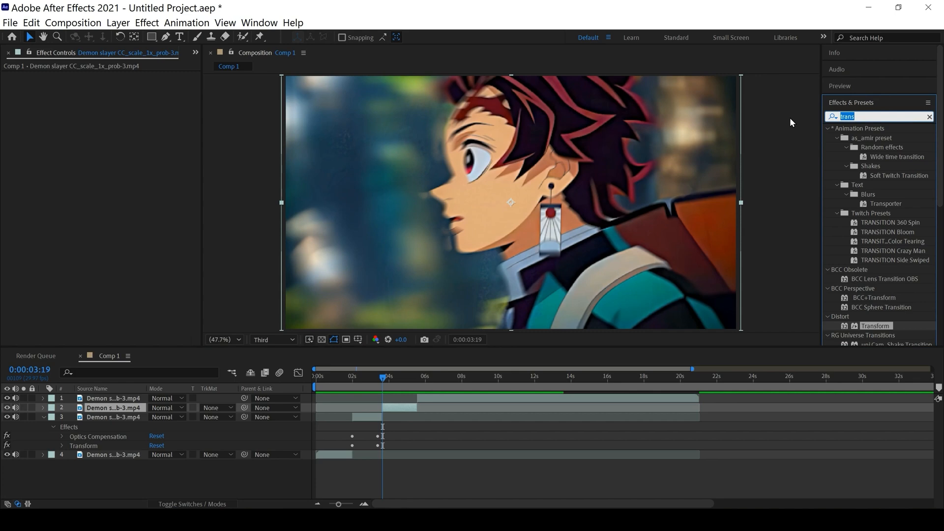
{"action": "mouse_move", "coordinate": [494, 340]}
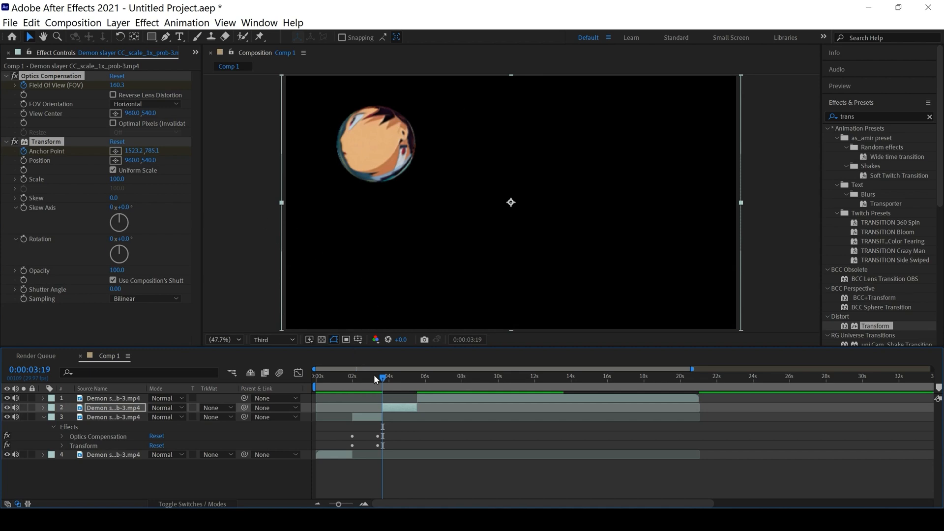
Step: Paste the bubble effects onto layer 2, reverse its FOV and Anchor Point keyframes, then paste onto layer 1
{"action": "left_click", "coordinate": [43, 407]}
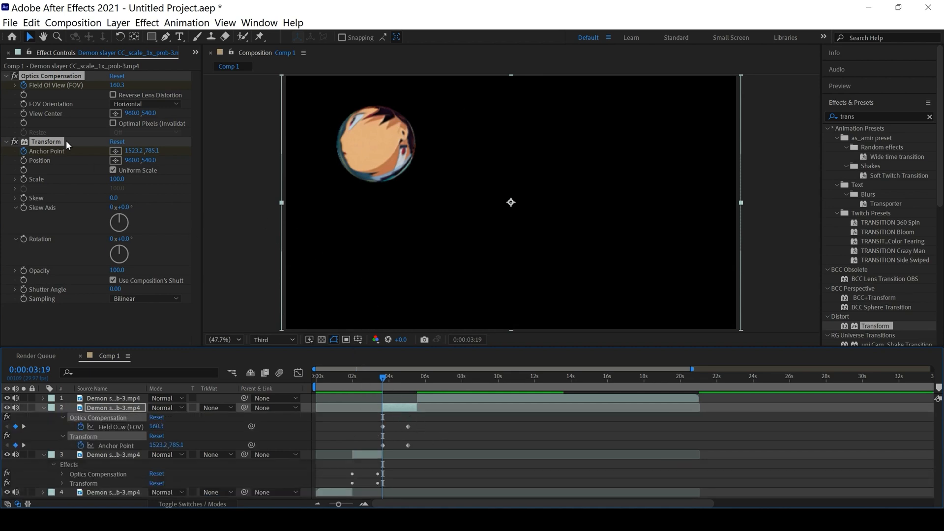
{"action": "mouse_move", "coordinate": [479, 318]}
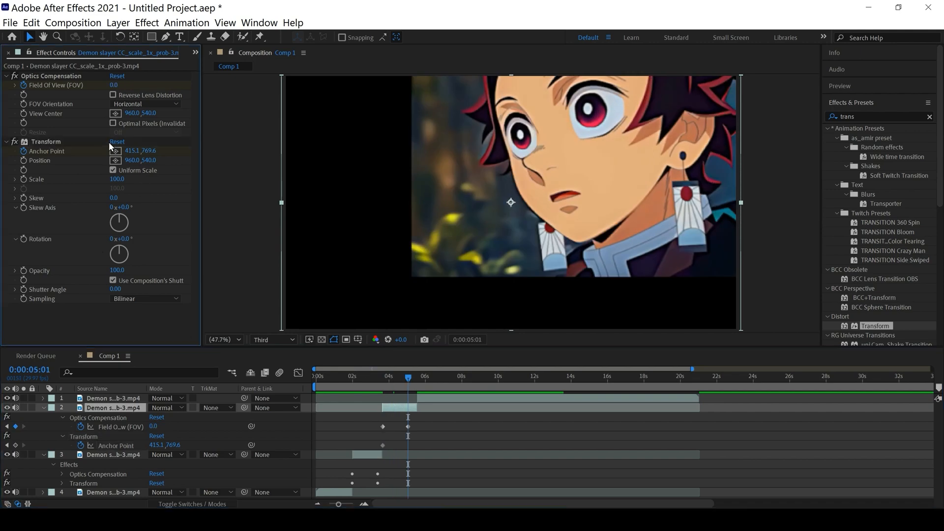
{"action": "left_click", "coordinate": [370, 376]}
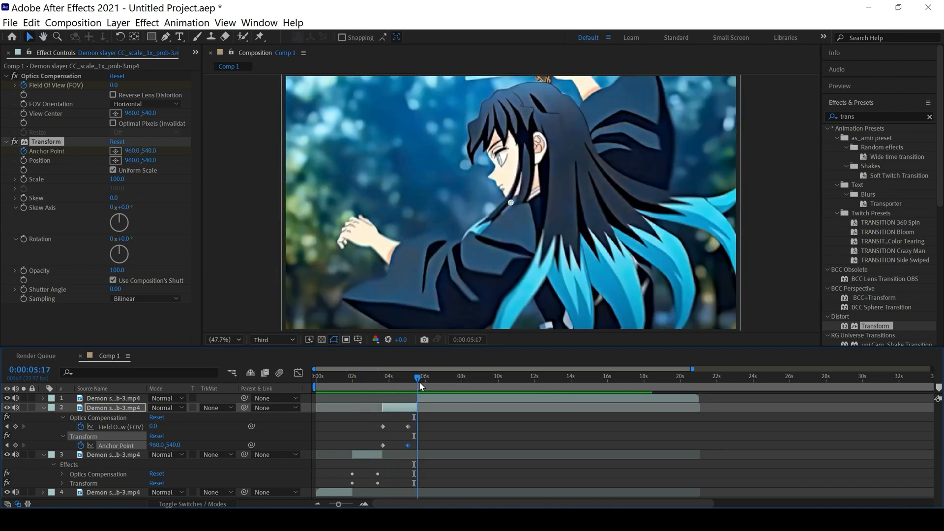
{"action": "left_click", "coordinate": [113, 398]}
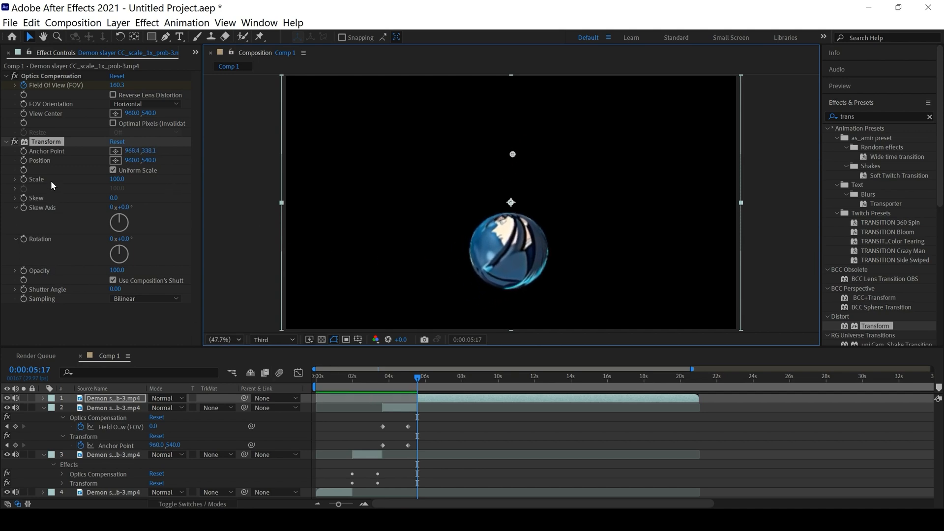
Step: Keyframe layer 1 to FOV 0 and Anchor Point 960,540 at the transition end, then collapse all layers
{"action": "left_click", "coordinate": [44, 398]}
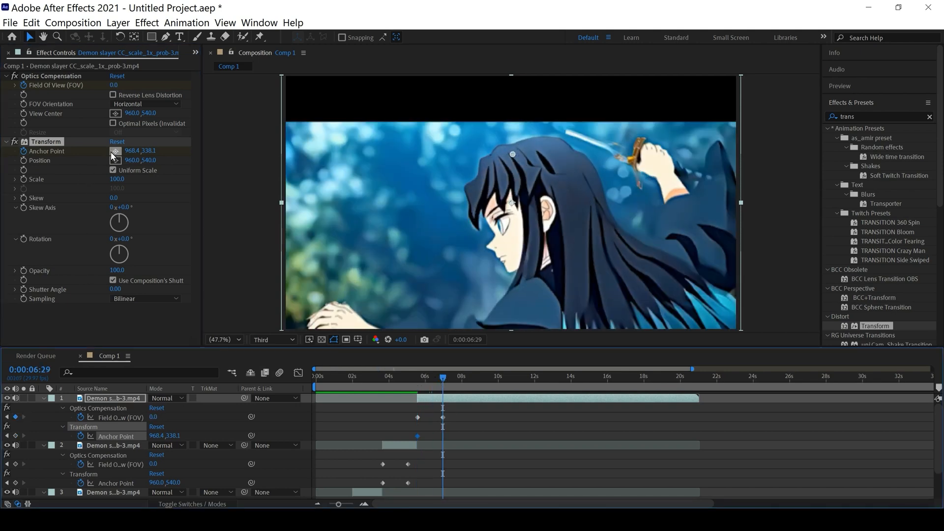
{"action": "left_click", "coordinate": [117, 142]}
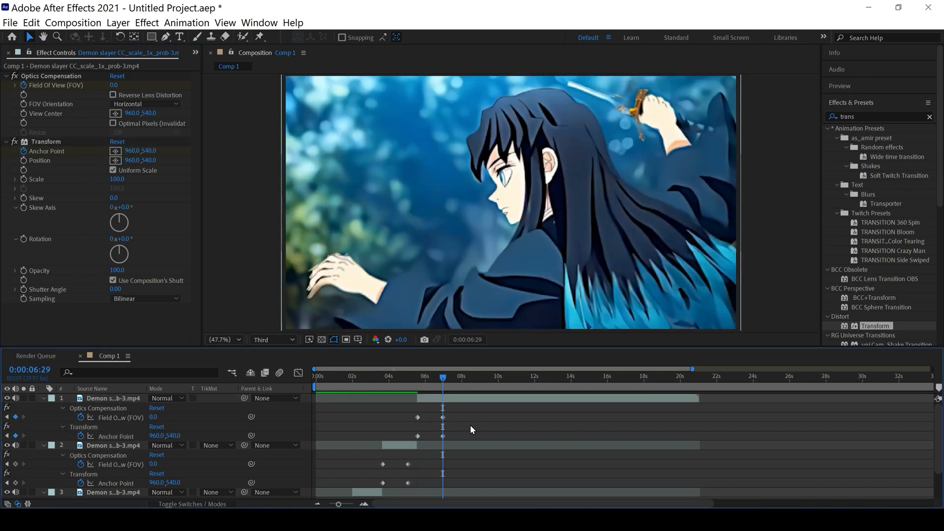
{"action": "left_click", "coordinate": [111, 398]}
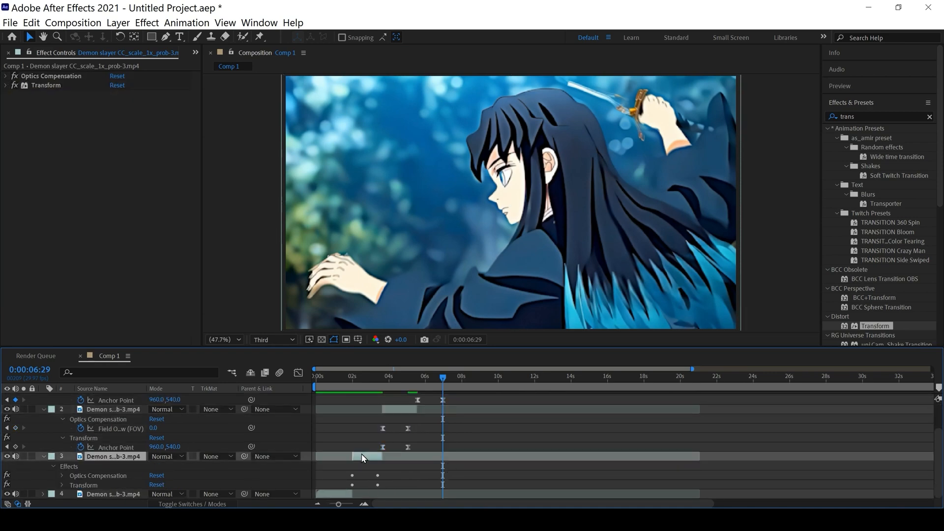
{"action": "scroll", "scroll_direction": "down", "scroll_amount": 3}
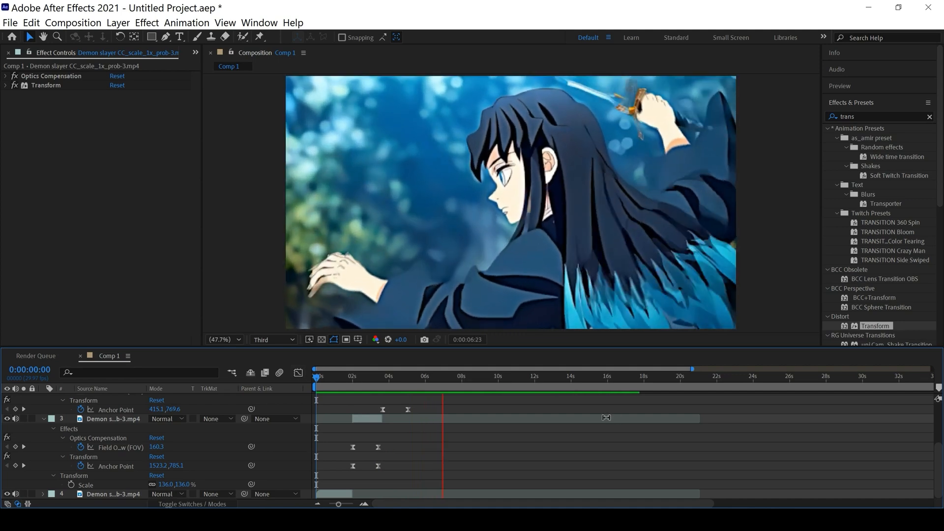
{"action": "left_click", "coordinate": [448, 376]}
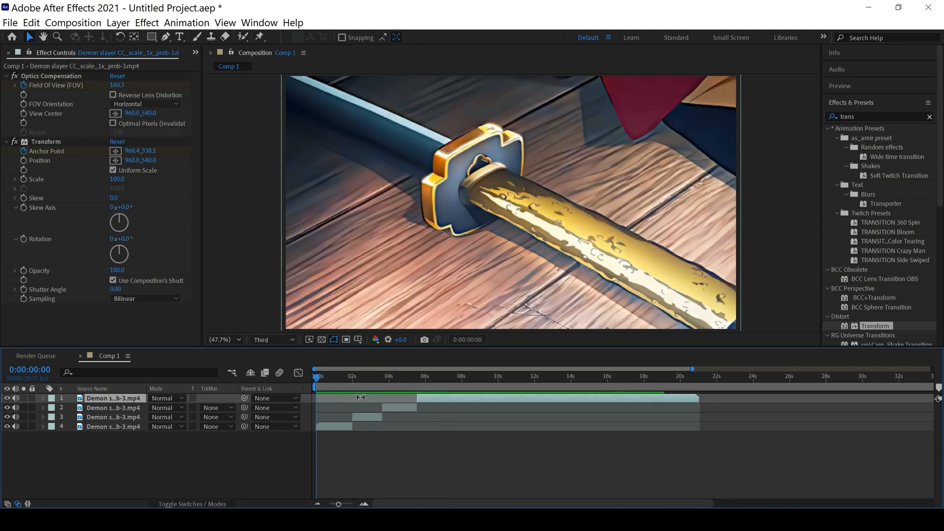
{"action": "key", "text": "alt+["}
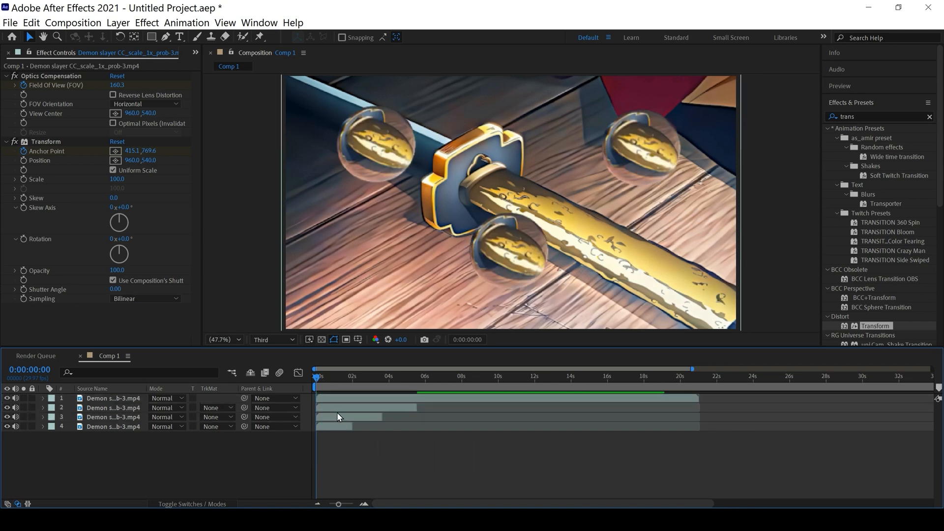
{"action": "left_click", "coordinate": [330, 375]}
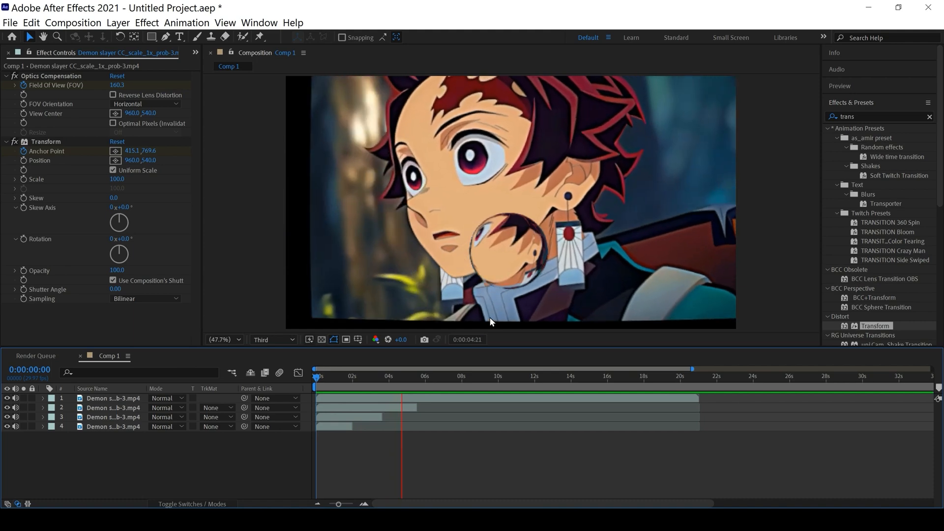
{"action": "left_click", "coordinate": [433, 371]}
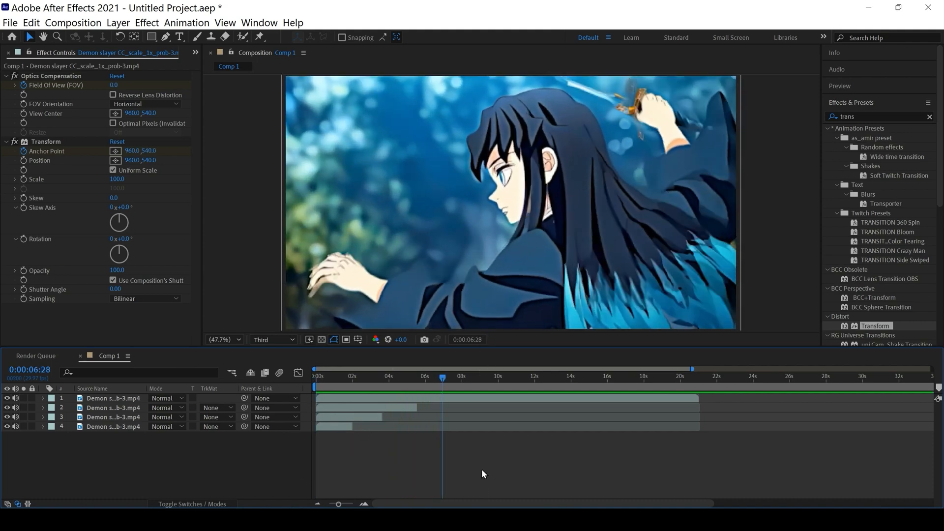
{"action": "left_click", "coordinate": [336, 377]}
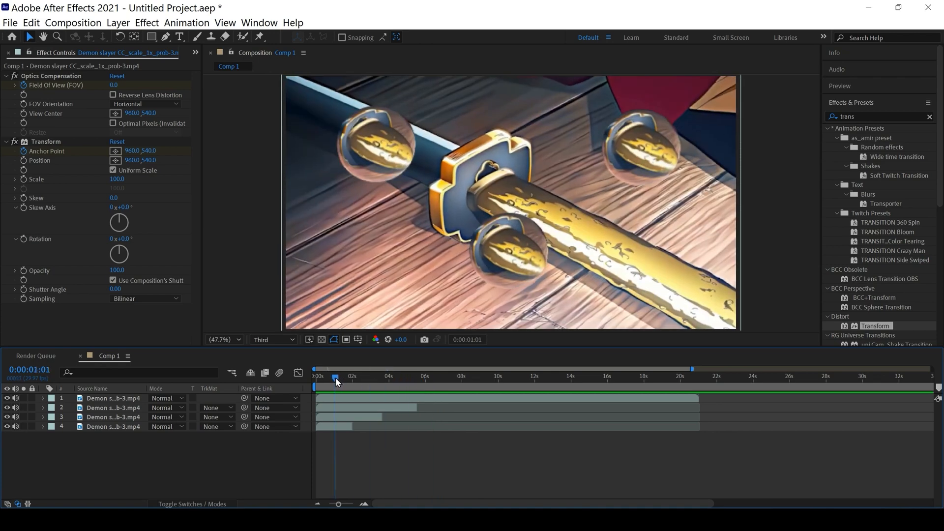
{"action": "left_click", "coordinate": [419, 376]}
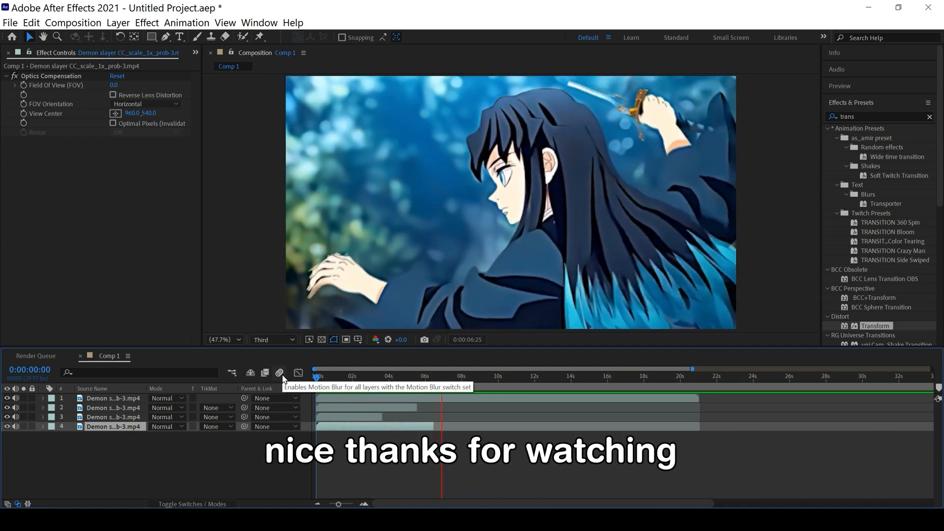
{"action": "left_click", "coordinate": [448, 376]}
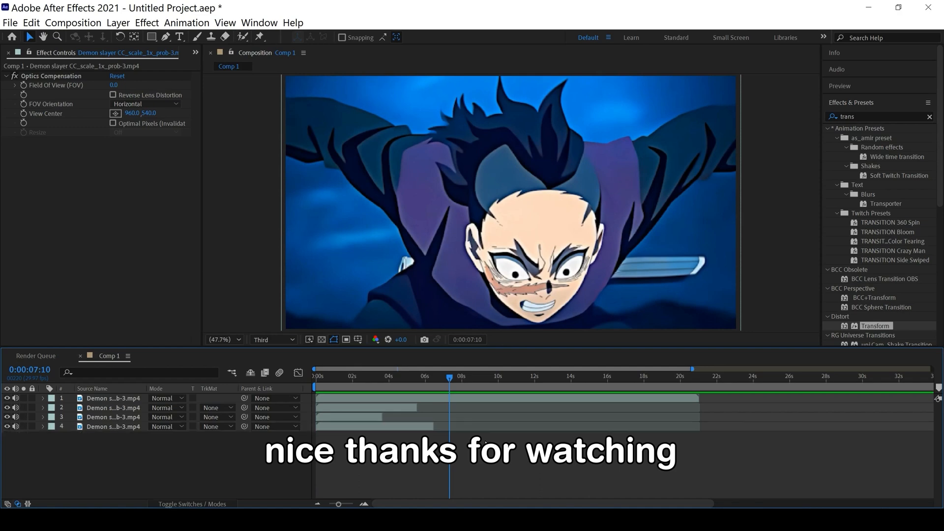